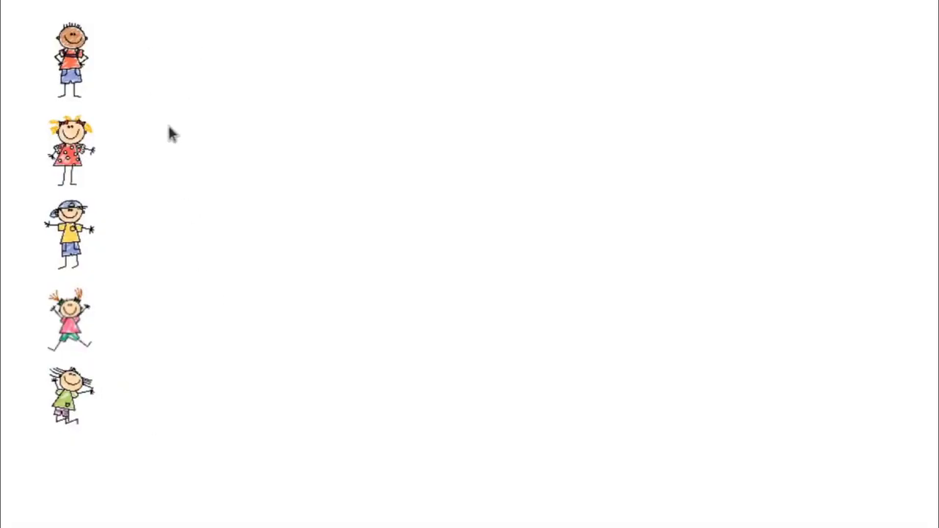
{"action": "mouse_move", "coordinate": [263, 335]}
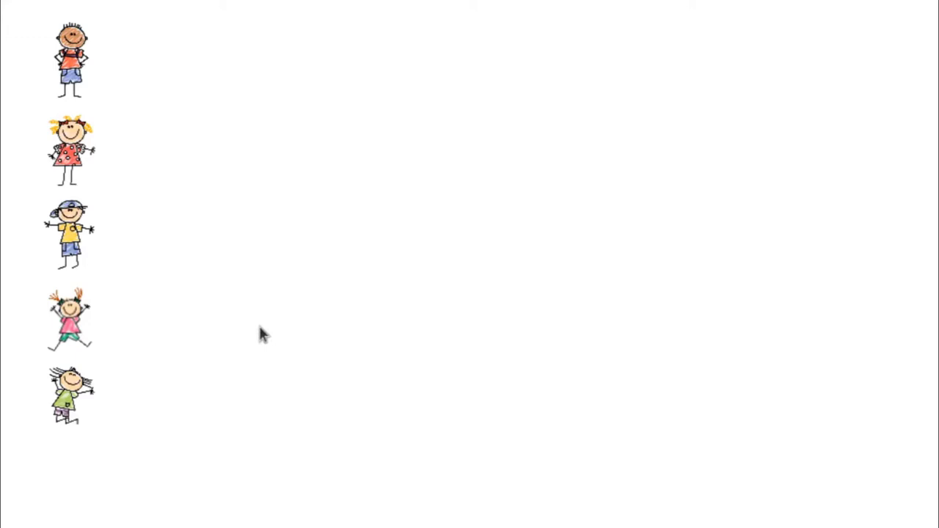
{"action": "mouse_move", "coordinate": [250, 424]}
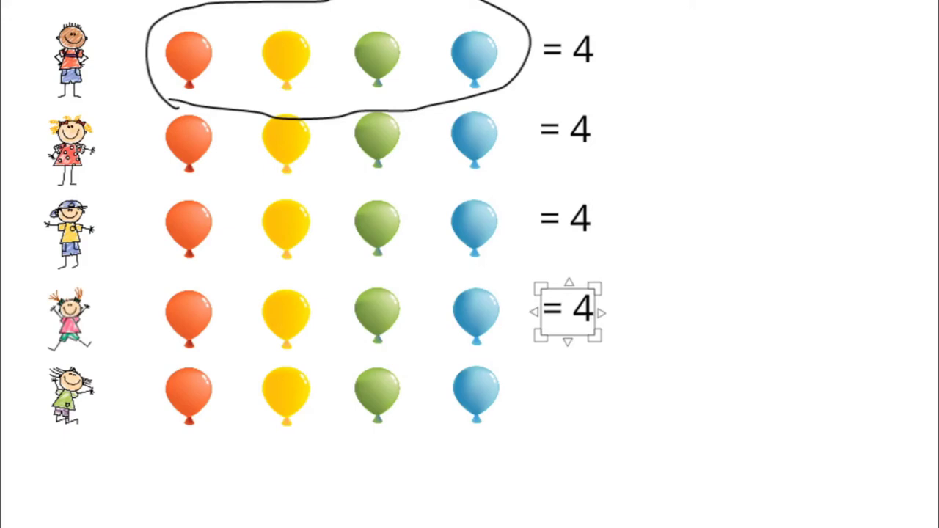
Place the copied '= 4' label beside the fifth child's balloons.
{"action": "left_click_drag", "start_coordinate": [565, 309], "coordinate": [565, 393]}
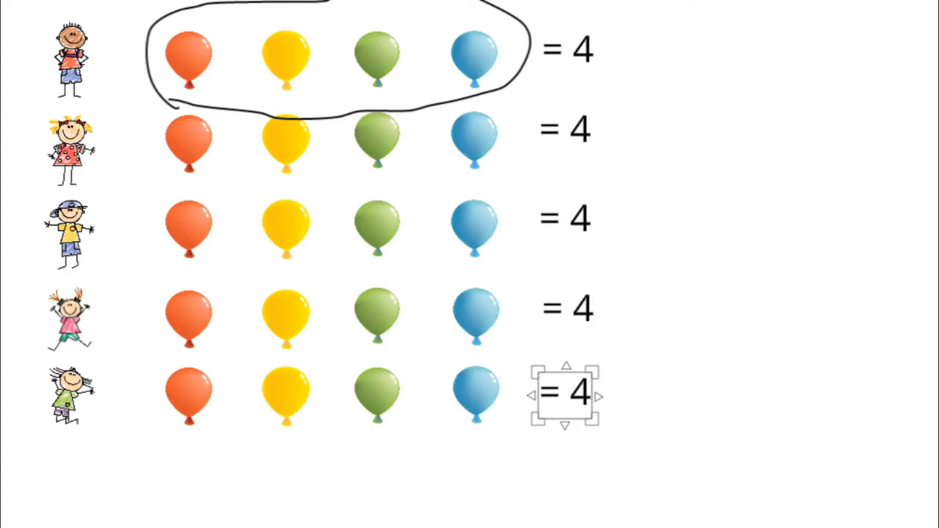
{"action": "mouse_move", "coordinate": [106, 477]}
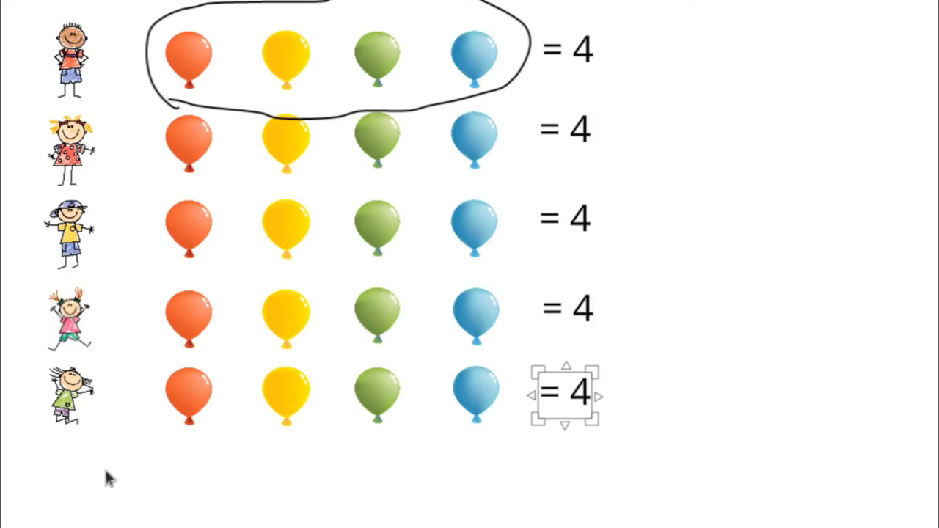
{"action": "mouse_move", "coordinate": [416, 502]}
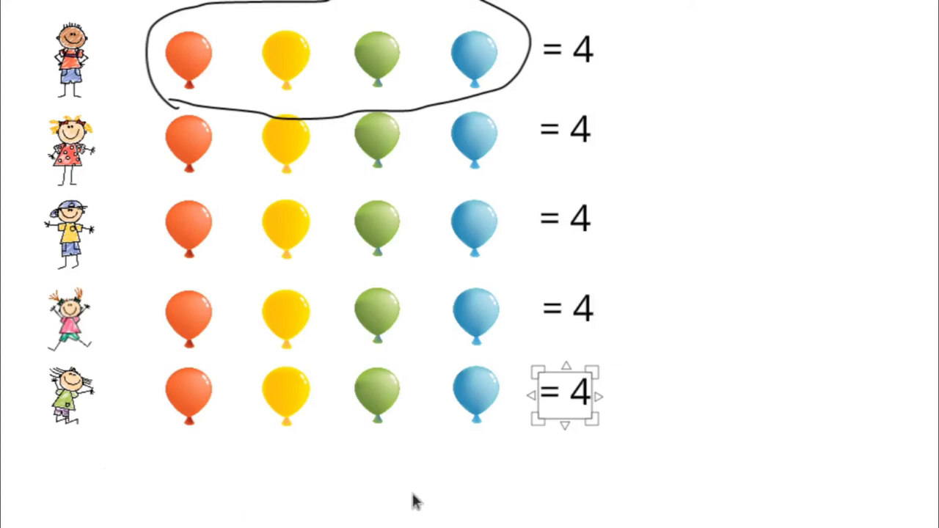